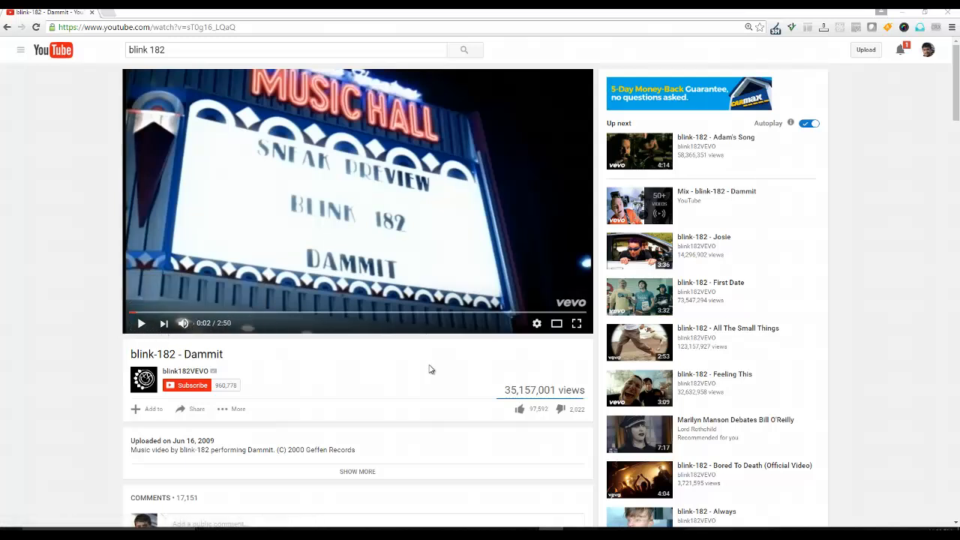
mouse_move(470, 393)
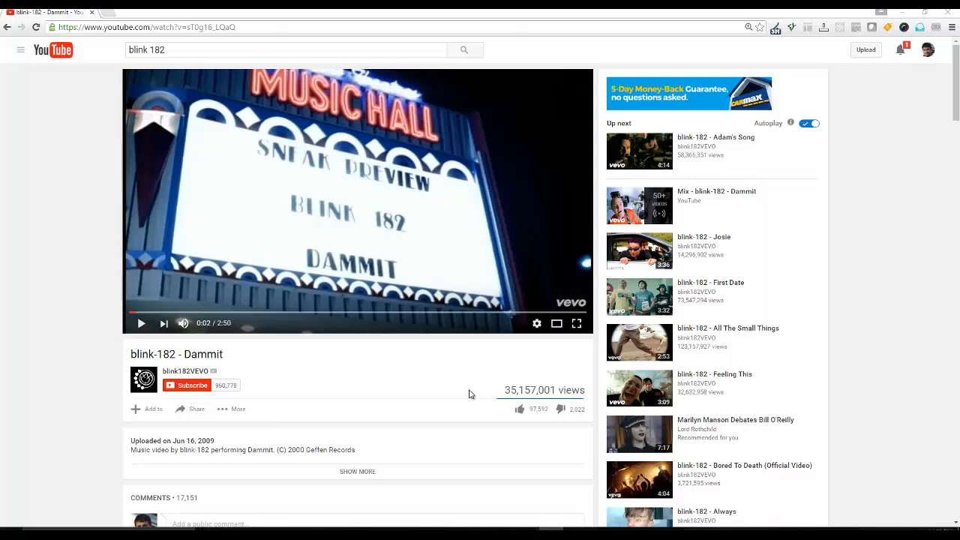
mouse_move(485, 384)
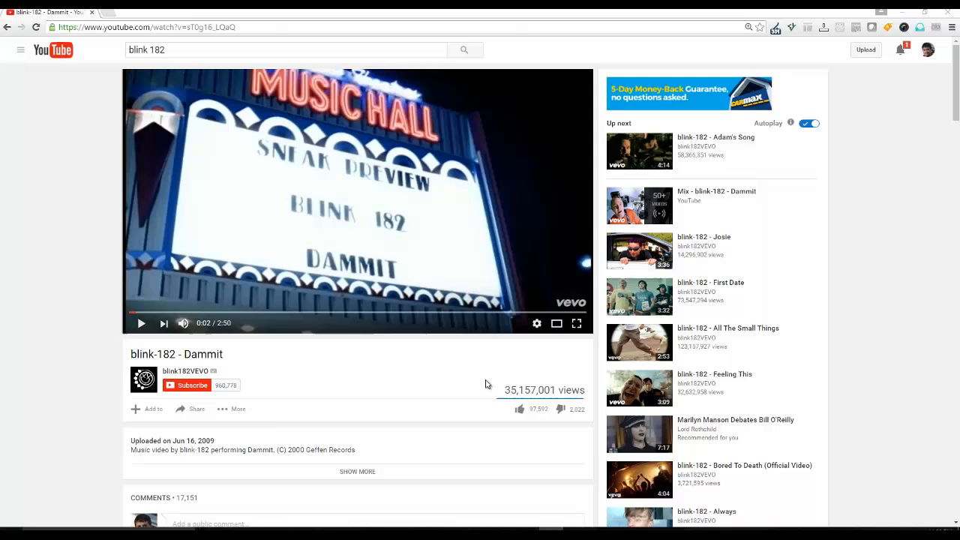
mouse_move(375, 279)
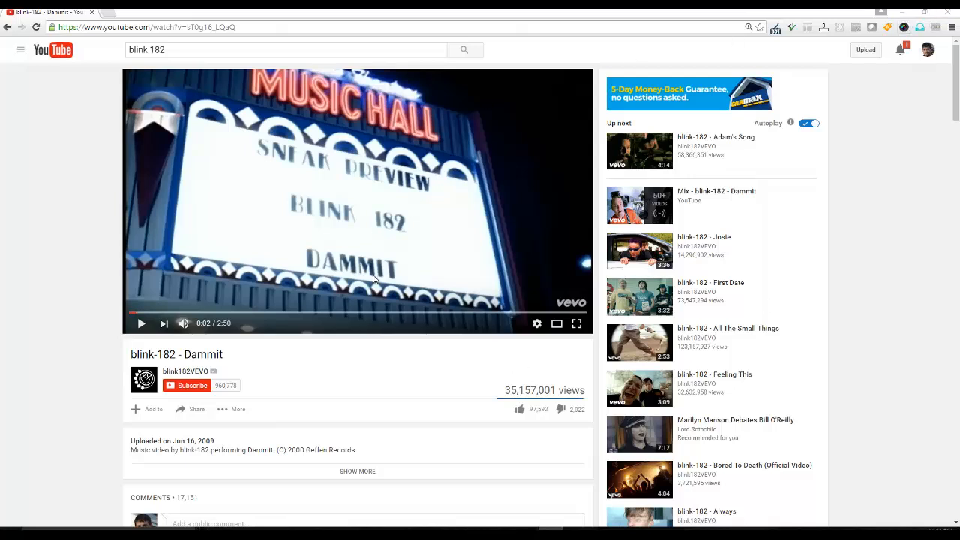
mouse_move(339, 372)
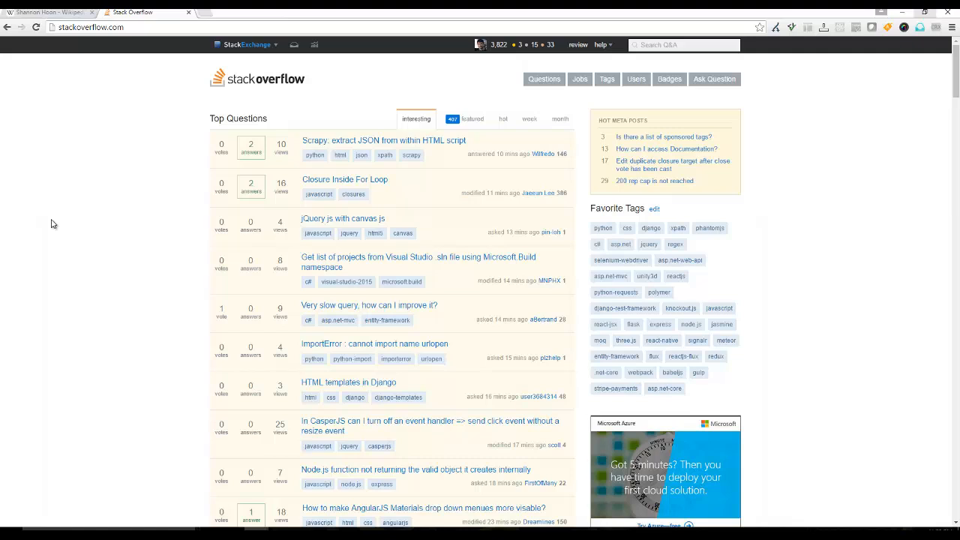
mouse_move(54, 224)
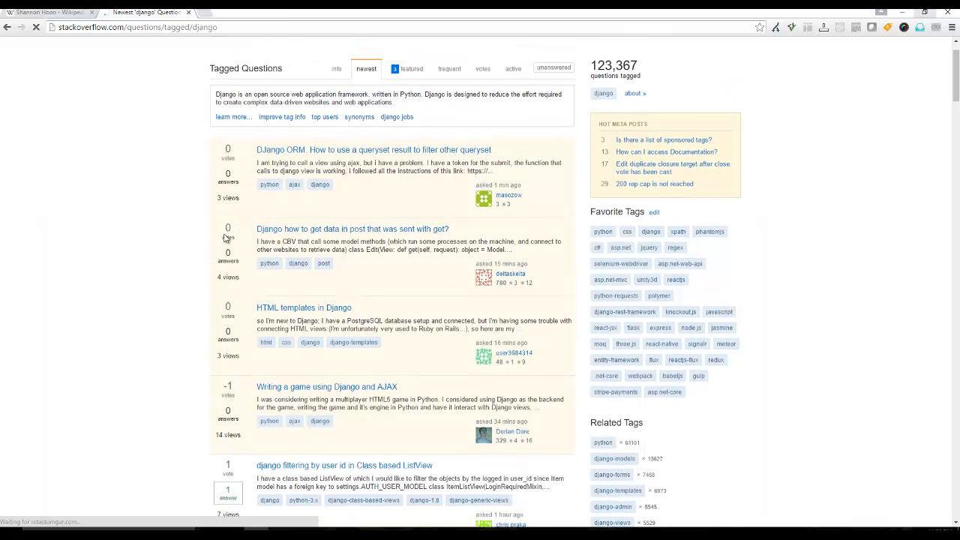
mouse_move(153, 228)
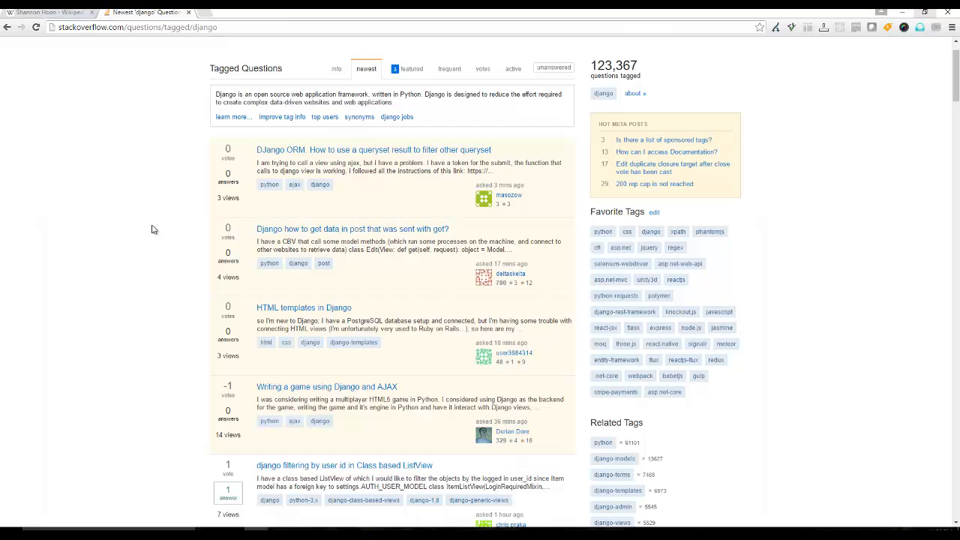
mouse_move(158, 250)
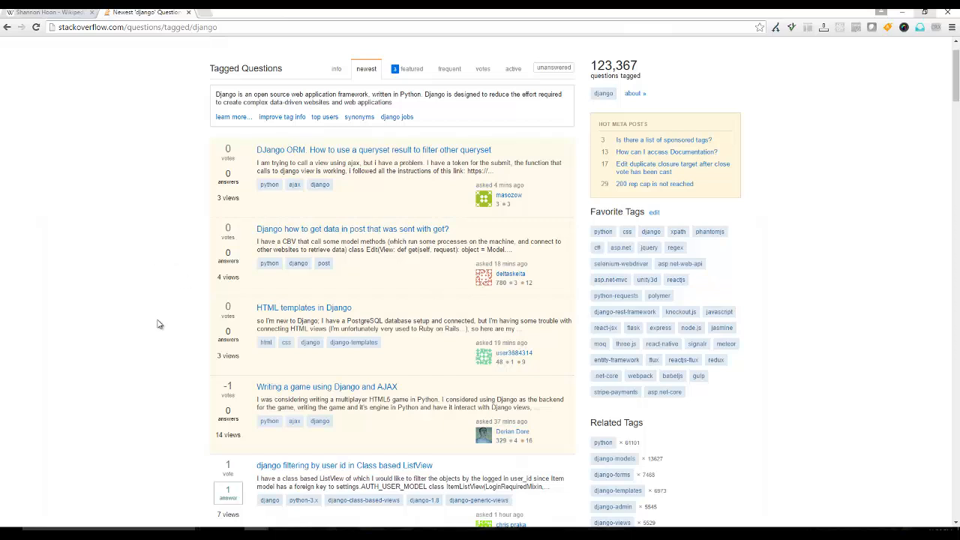
mouse_move(200, 339)
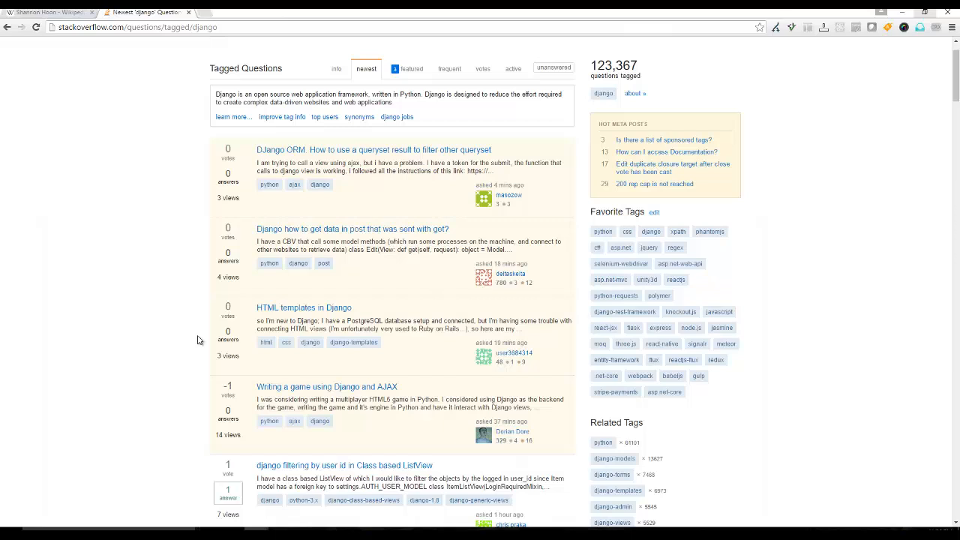
mouse_move(168, 358)
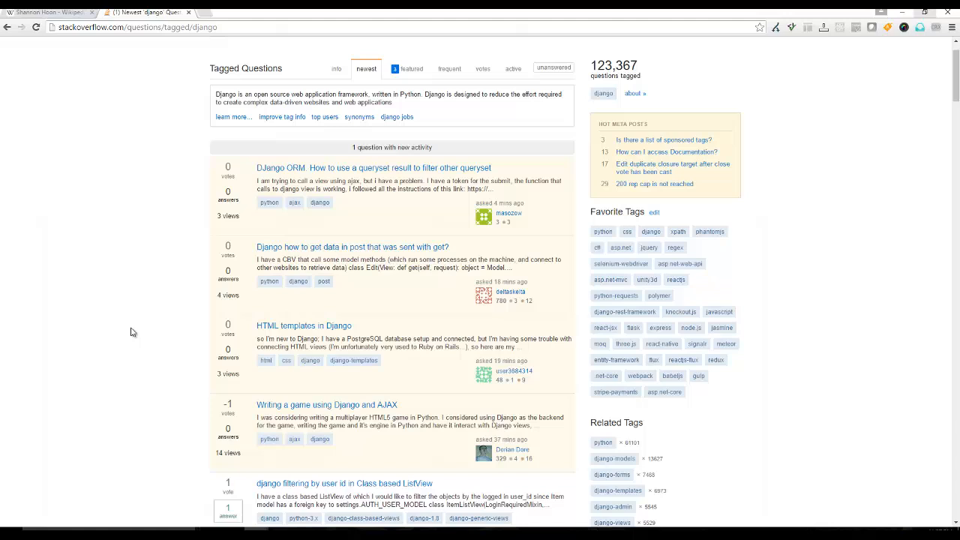
mouse_move(273, 314)
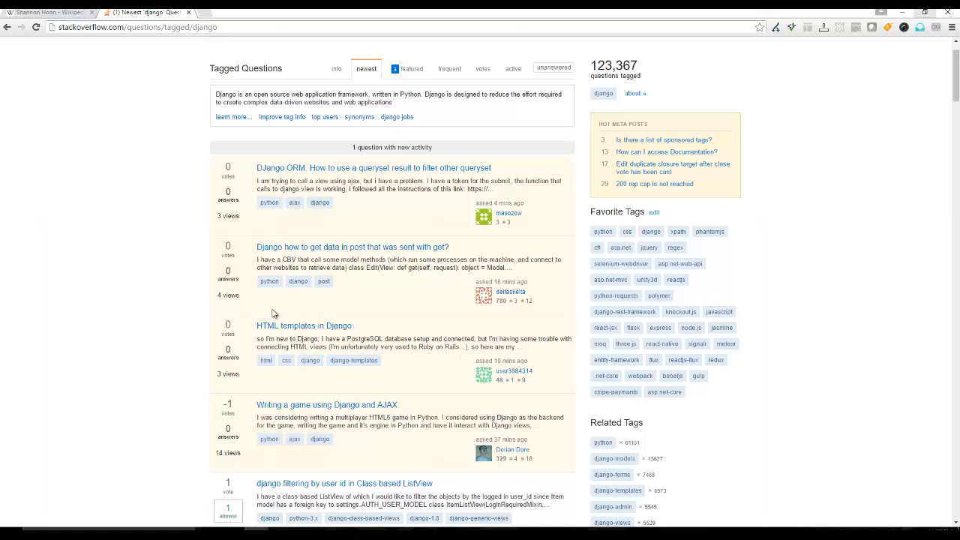